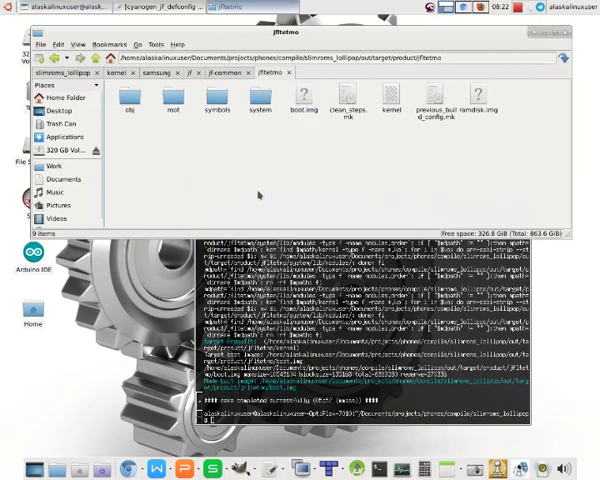
pyautogui.moveTo(238, 181)
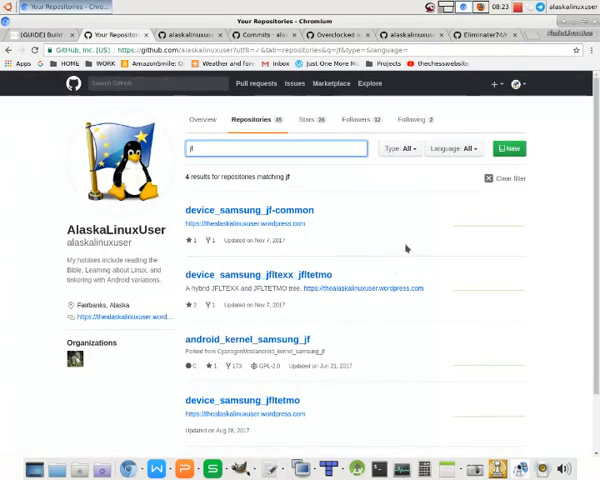
pyautogui.moveTo(407, 228)
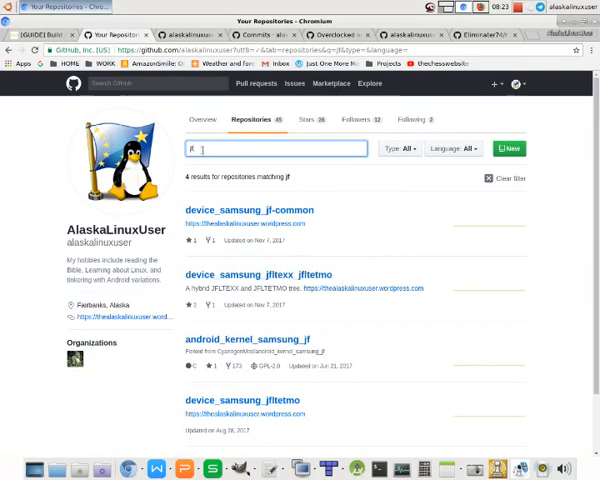
pyautogui.moveTo(443, 344)
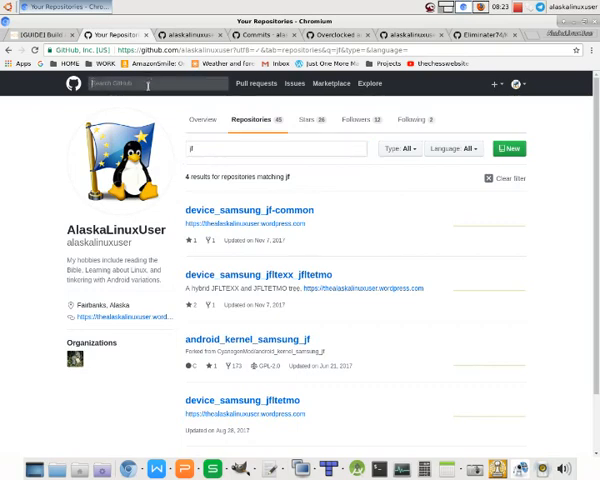
pyautogui.moveTo(367, 351)
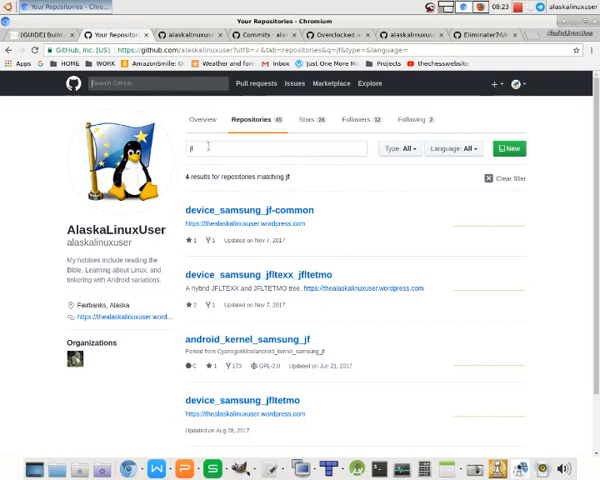
# Open android_kernel_samsung_jf's Commits tab and scroll through the NOUGAT branch commits
pyautogui.click(275, 148)
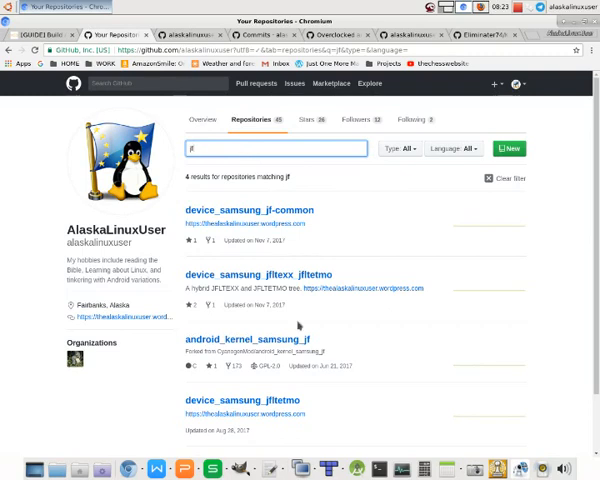
pyautogui.moveTo(247, 340)
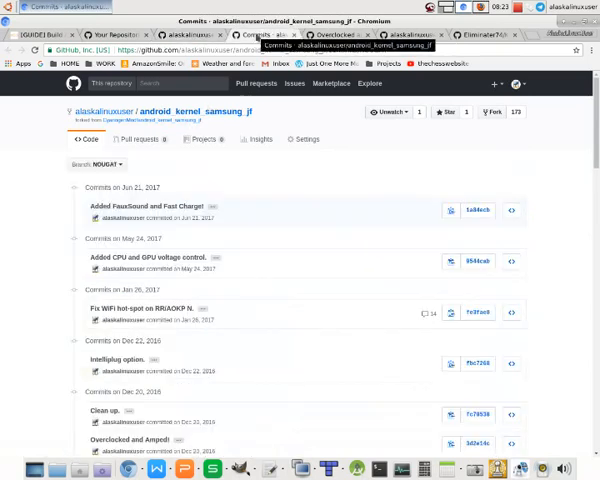
pyautogui.scroll(-3)
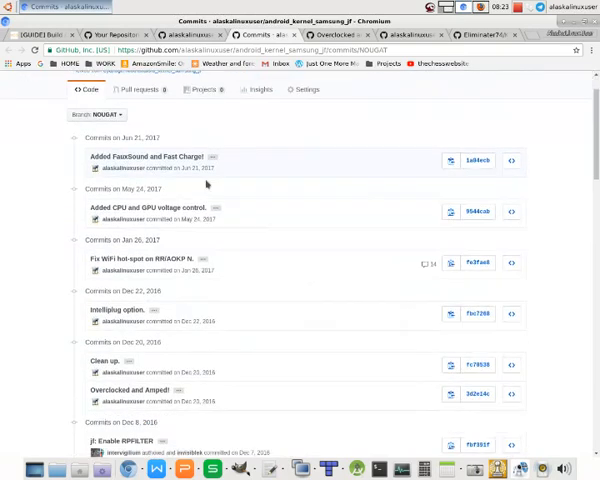
pyautogui.scroll(-3)
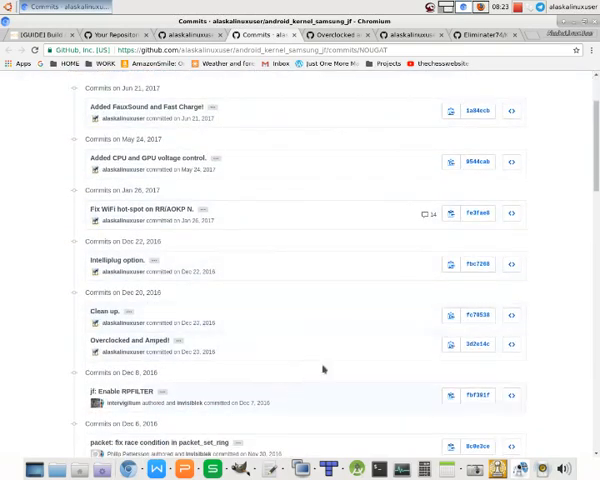
pyautogui.scroll(-3)
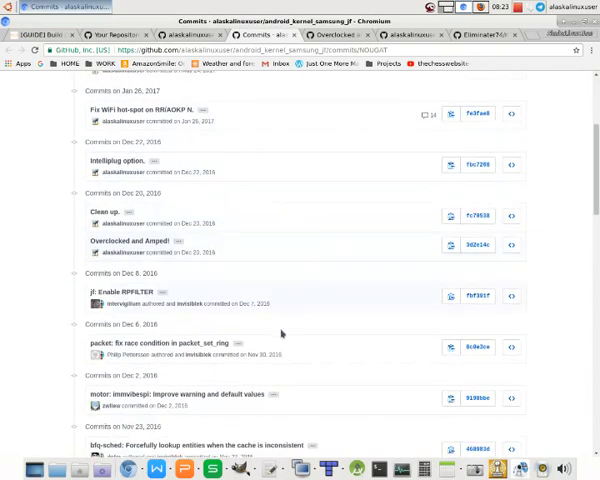
pyautogui.scroll(-3)
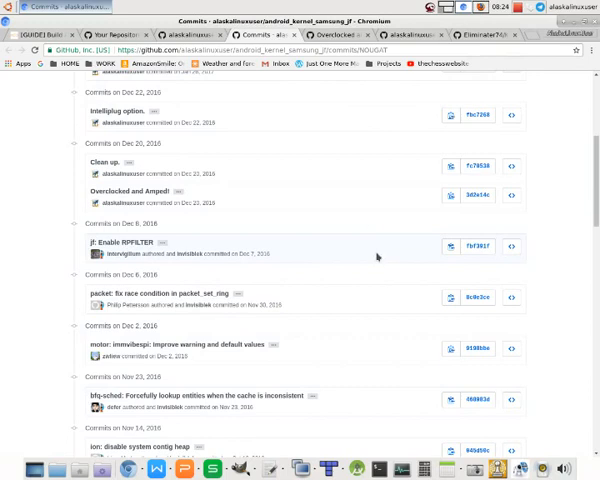
pyautogui.scroll(3)
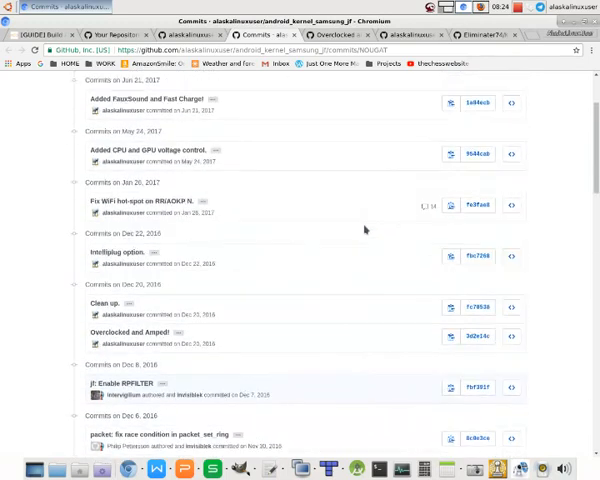
pyautogui.scroll(3)
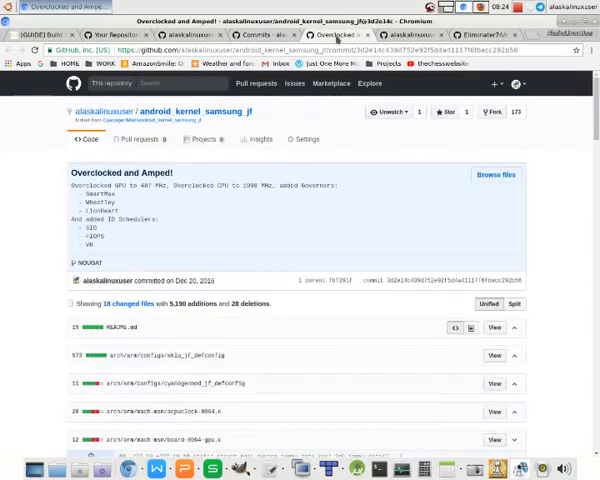
# Scroll the 'Overclocked and Amped!' diff and select CPU_FREQ_DEFAULT_GOV_LIONHEART in drivers/cpufreq/Kconfig
pyautogui.scroll(-3)
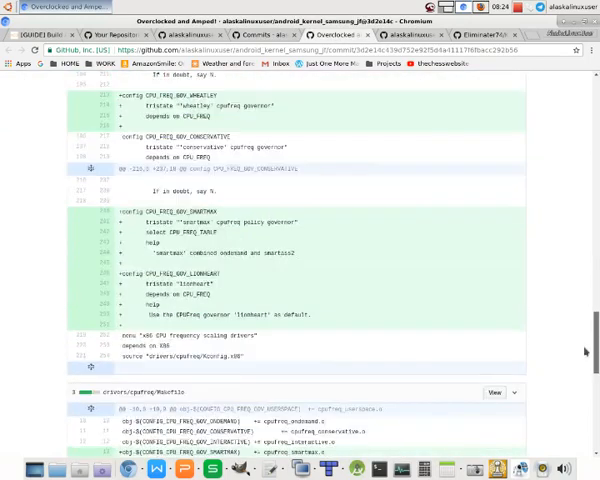
pyautogui.scroll(-3)
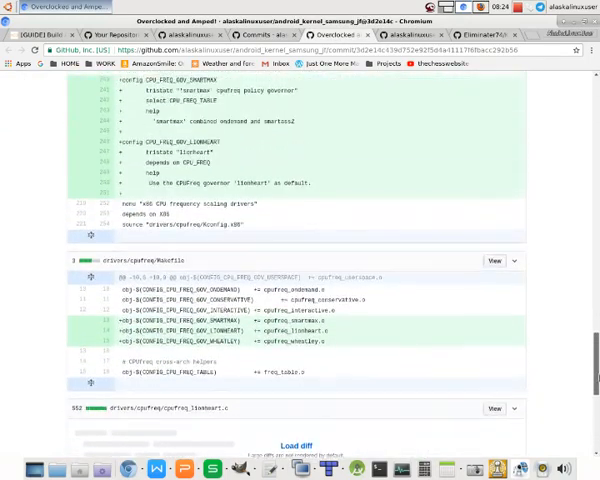
pyautogui.scroll(-3)
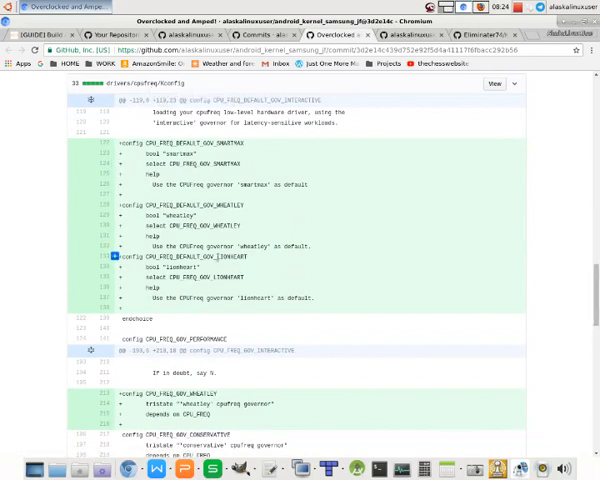
pyautogui.doubleClick(237, 257)
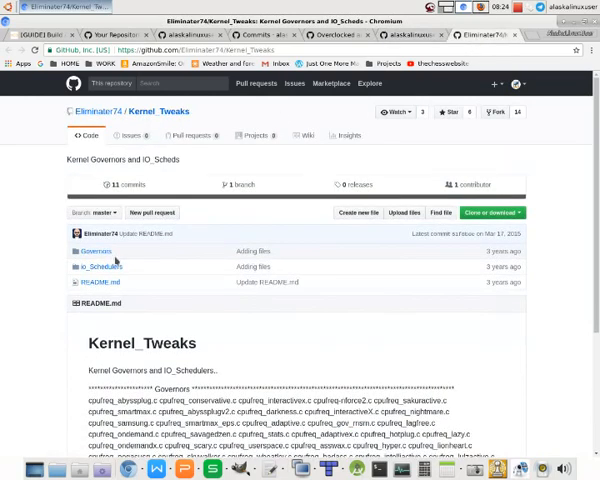
pyautogui.moveTo(98, 266)
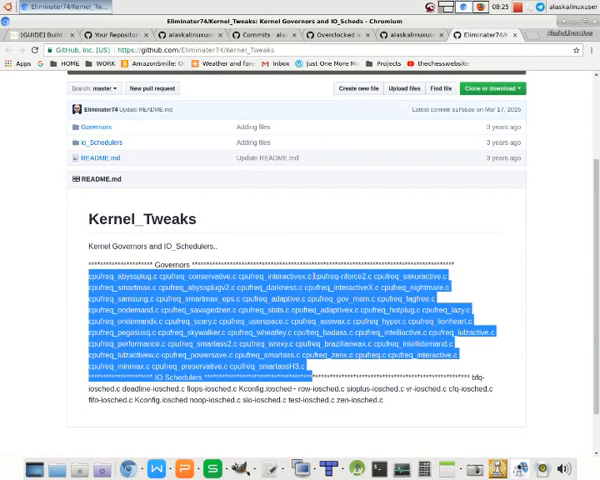
# Bring up the Eliminater74/Kernel_Tweaks repository with its governor and IO scheduler lists
pyautogui.click(458, 265)
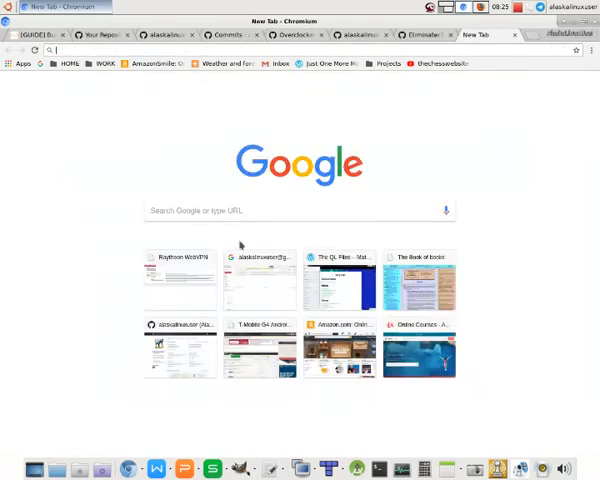
# Search Google for 'android governors explained' and scroll a CPU governors guide
pyautogui.click(219, 211)
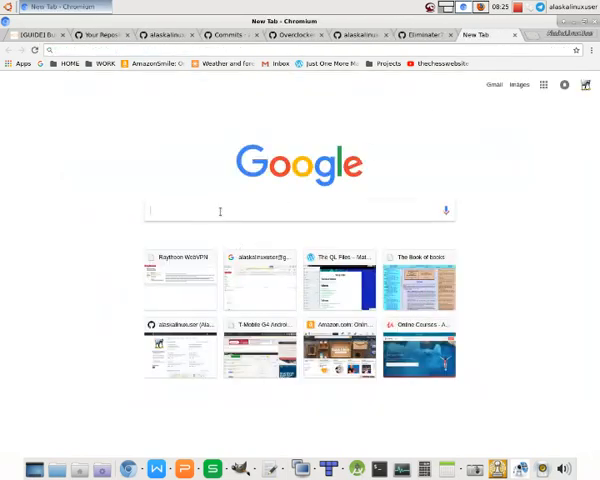
pyautogui.write('android')
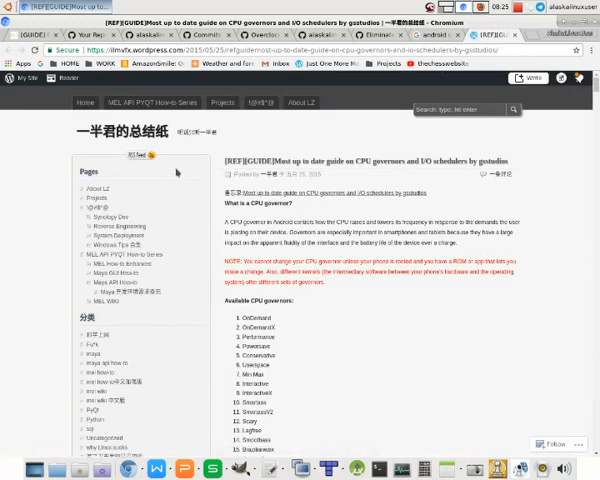
pyautogui.scroll(-3)
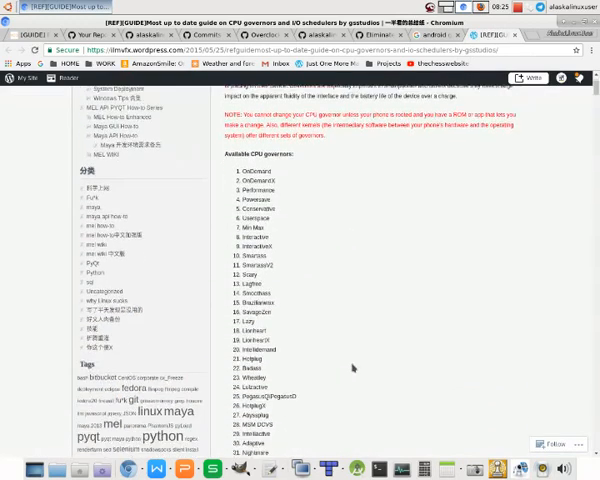
pyautogui.scroll(-3)
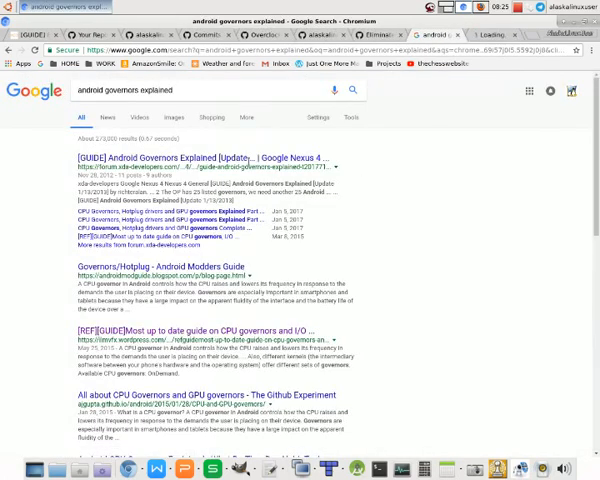
# Open XDA's '[GUIDE] Android Governors Explained' and read down to the Lionheart and LionheartX entries
pyautogui.click(140, 160)
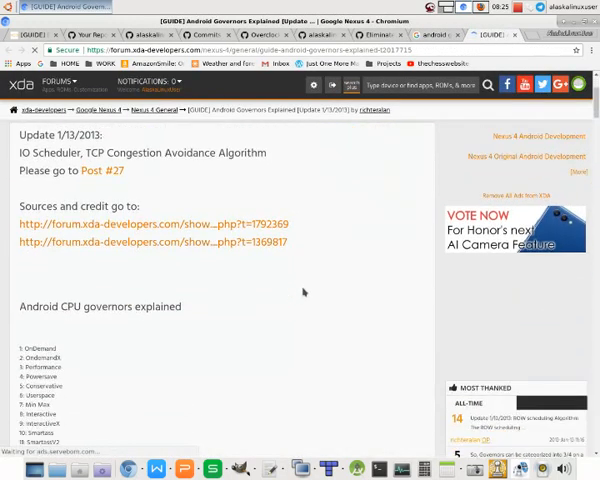
pyautogui.scroll(-3)
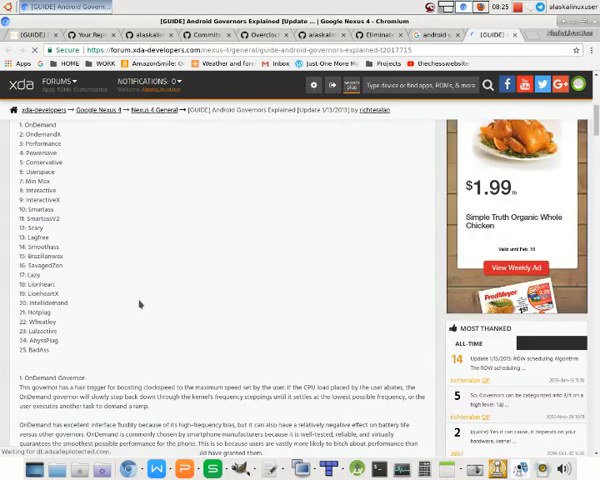
pyautogui.scroll(-3)
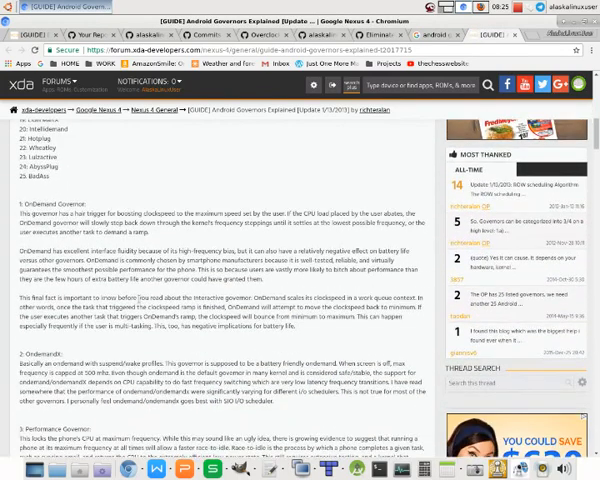
pyautogui.scroll(-3)
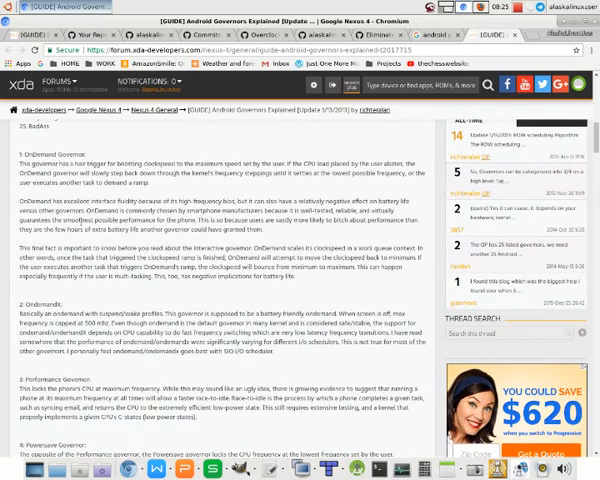
pyautogui.scroll(-3)
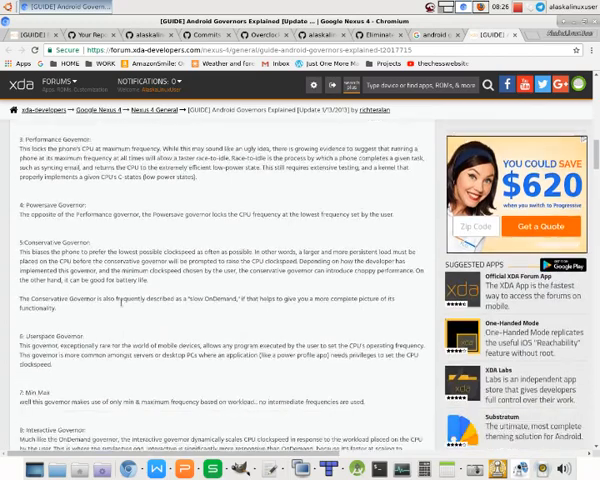
pyautogui.scroll(-3)
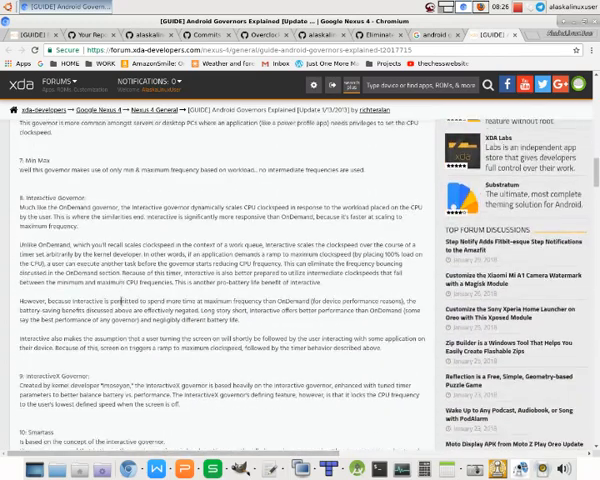
pyautogui.scroll(-3)
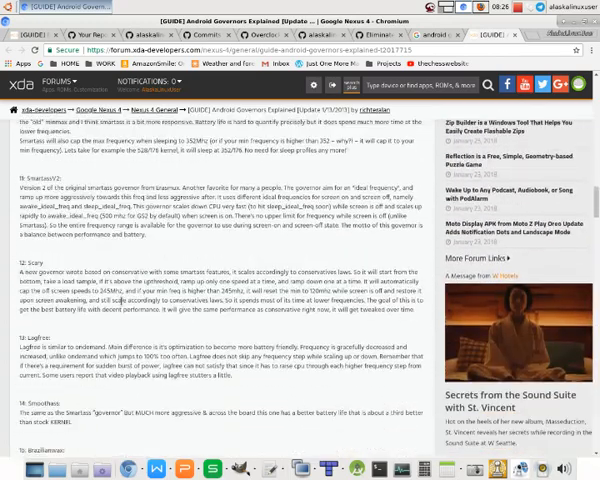
pyautogui.scroll(-3)
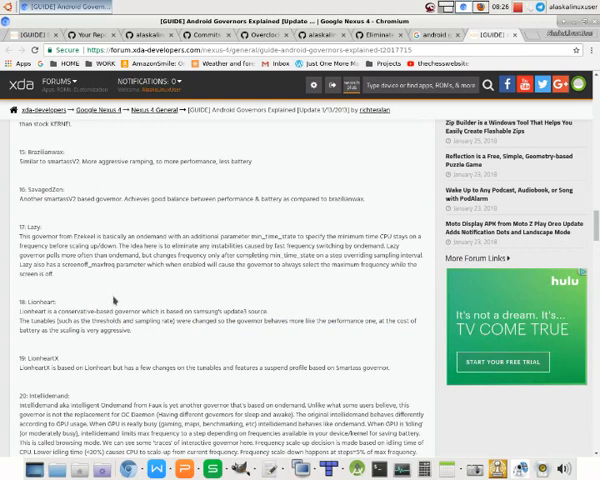
pyautogui.moveTo(105, 299)
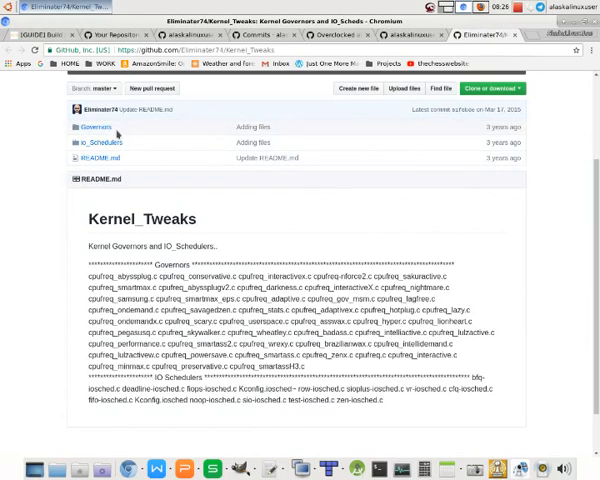
# Open cpufreq_lionheart.c from the Kernel_Tweaks Governors folder
pyautogui.click(92, 127)
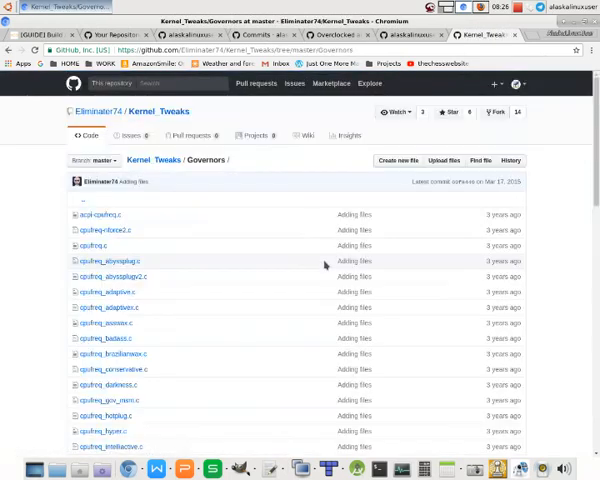
pyautogui.scroll(-3)
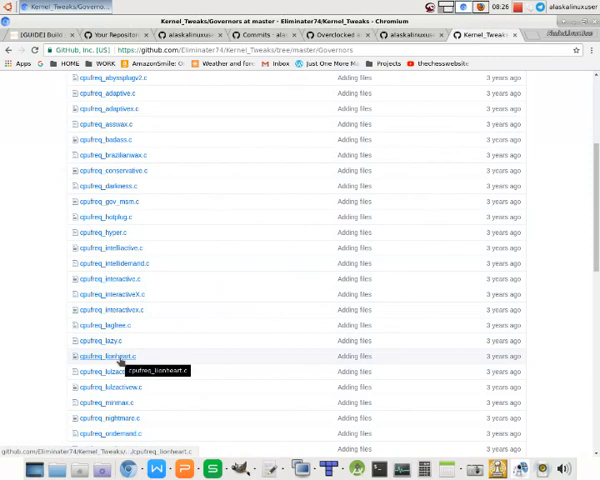
pyautogui.click(107, 356)
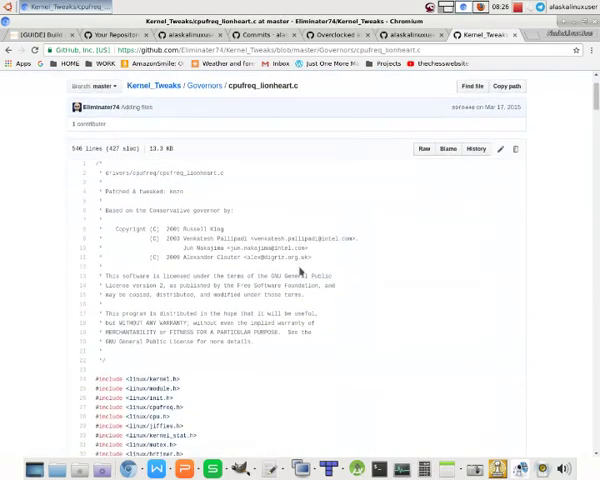
# Read through the Lionheart governor code and view its Raw plain-text copy
pyautogui.scroll(-3)
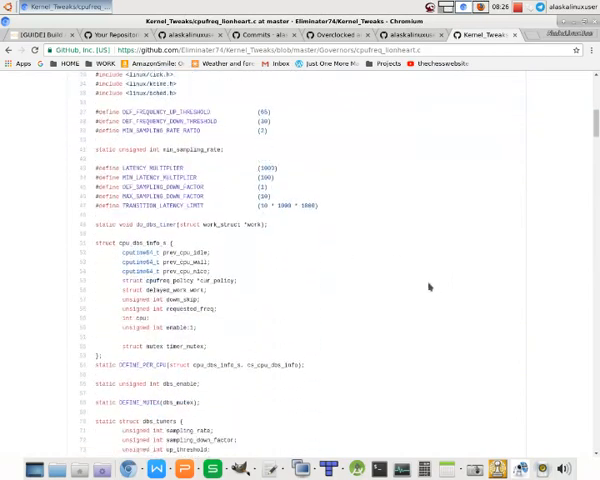
pyautogui.scroll(-3)
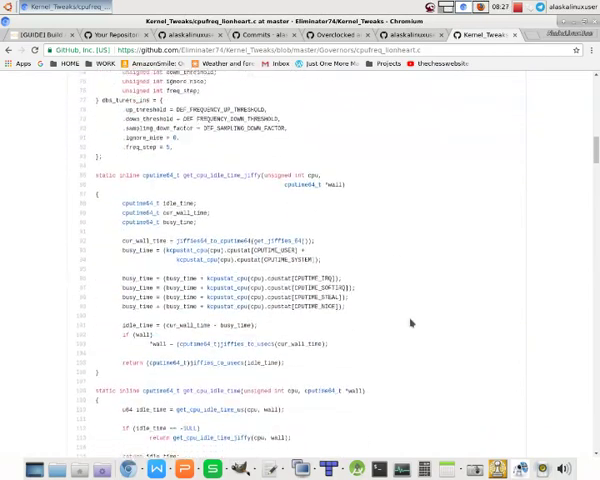
pyautogui.scroll(-3)
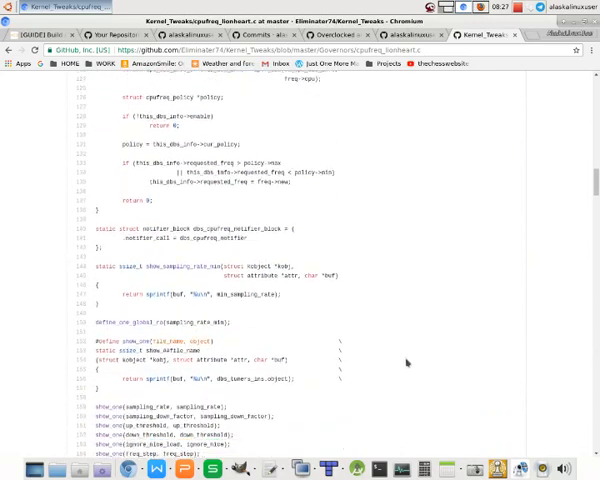
pyautogui.scroll(-3)
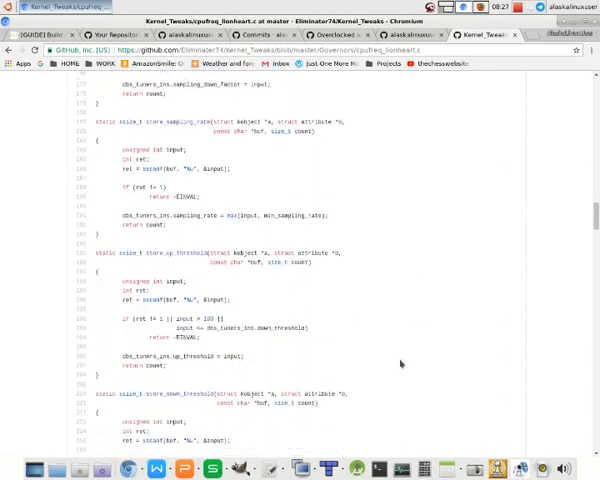
pyautogui.scroll(-3)
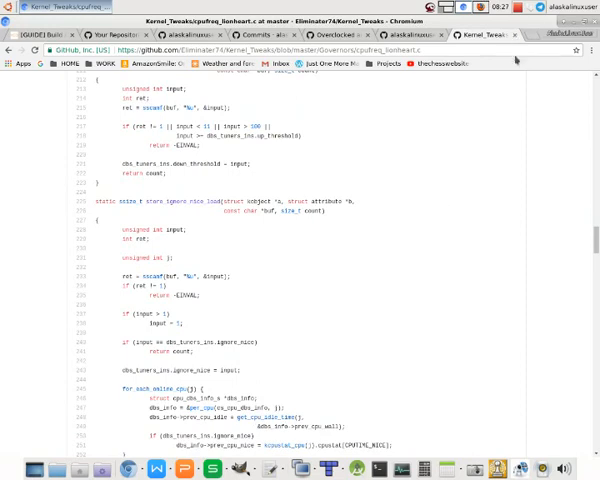
pyautogui.scroll(3)
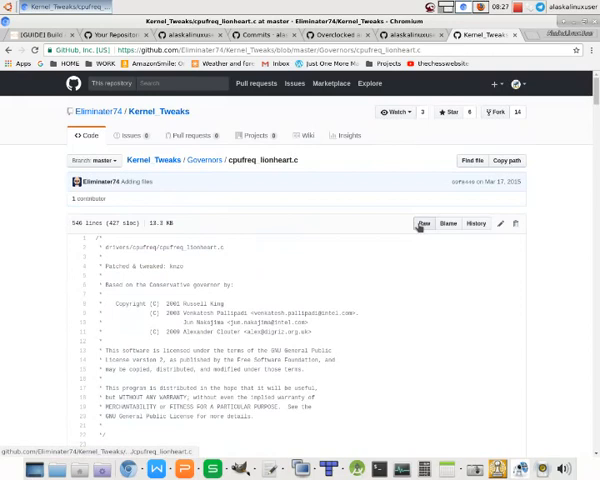
pyautogui.click(423, 223)
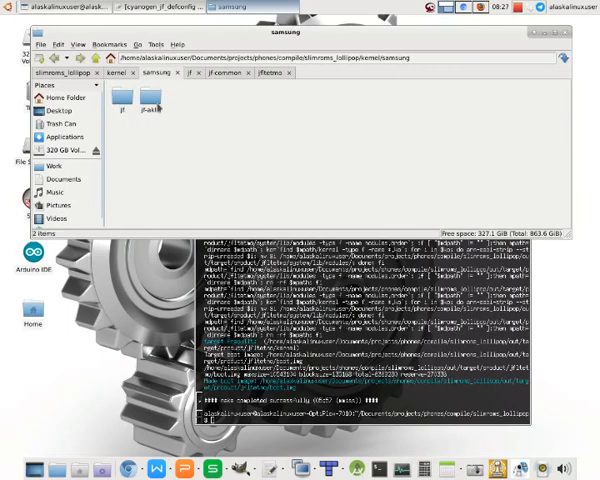
# Open the jf-aklu kernel source folder inside Thunar's samsung directory
pyautogui.doubleClick(153, 103)
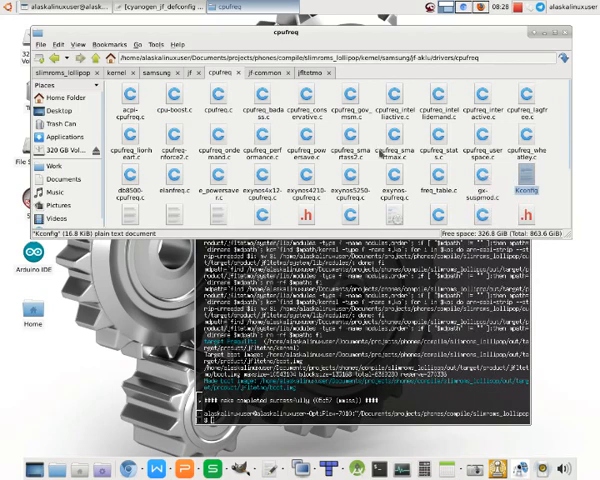
# Load the jf kernel's drivers/cpufreq Kconfig from projects/phones into Diffuse's left pane
pyautogui.doubleClick(527, 190)
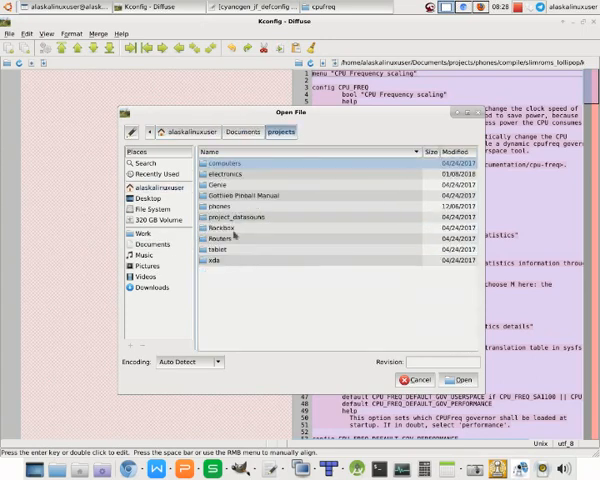
pyautogui.click(220, 206)
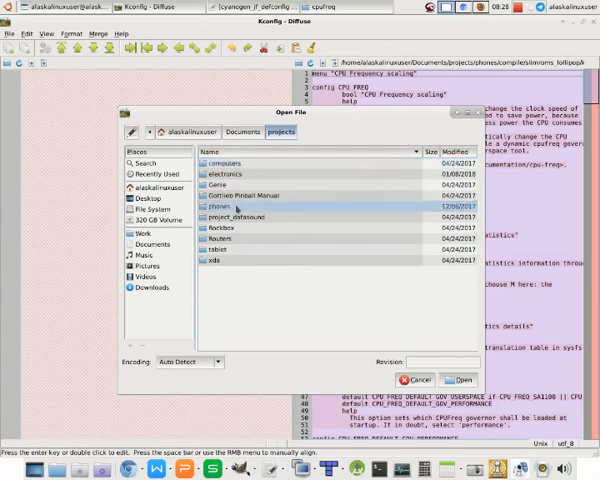
pyautogui.doubleClick(220, 206)
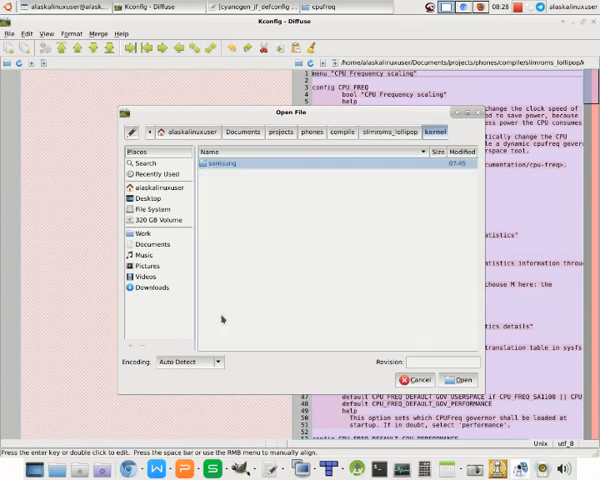
pyautogui.doubleClick(211, 162)
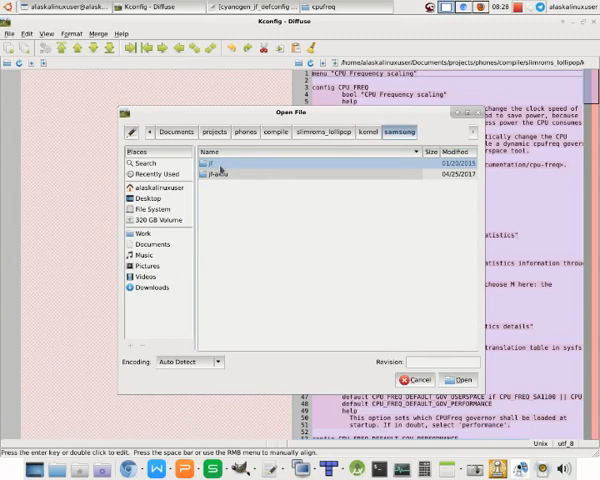
pyautogui.doubleClick(204, 162)
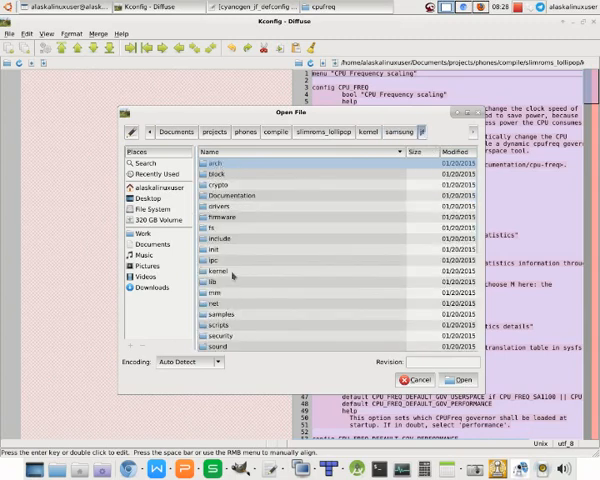
pyautogui.doubleClick(218, 207)
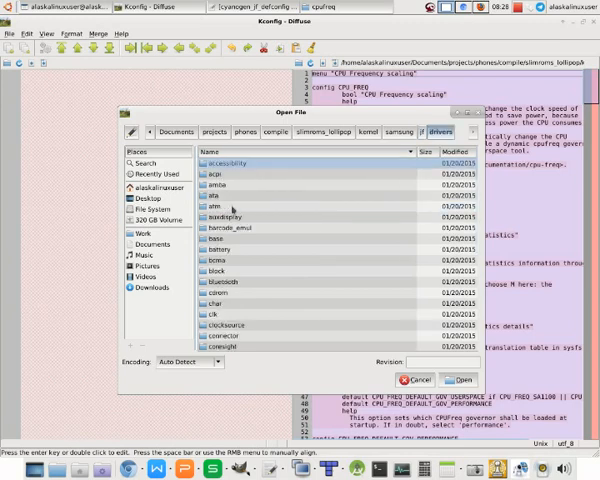
pyautogui.scroll(-3)
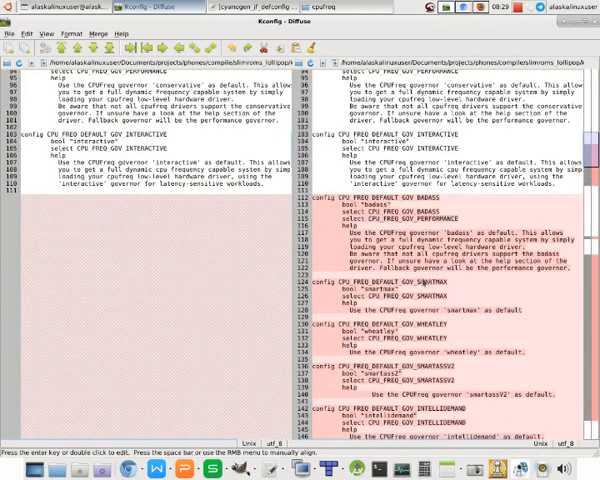
# Scroll the Kconfig differences down to the default-governor choice section listing lionheart
pyautogui.scroll(-3)
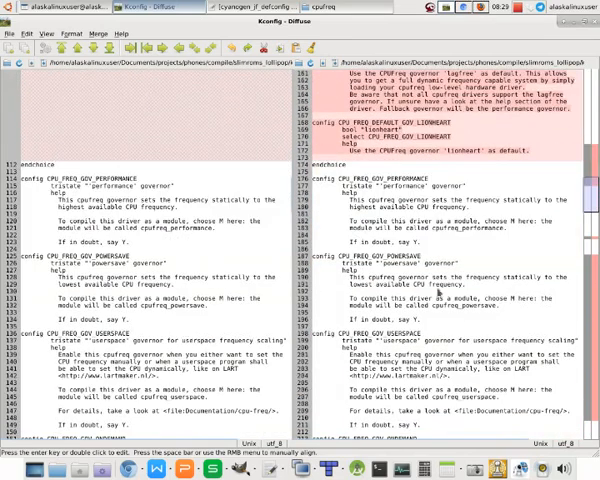
pyautogui.scroll(-3)
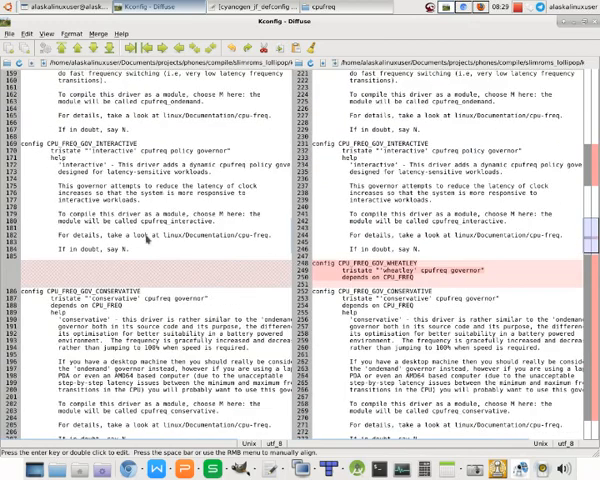
pyautogui.scroll(-3)
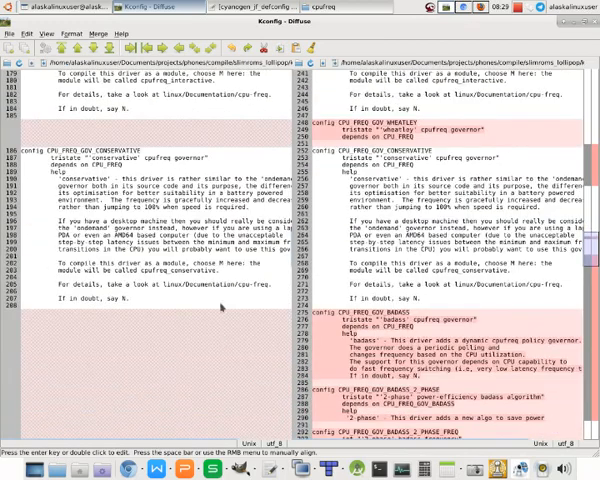
pyautogui.scroll(-3)
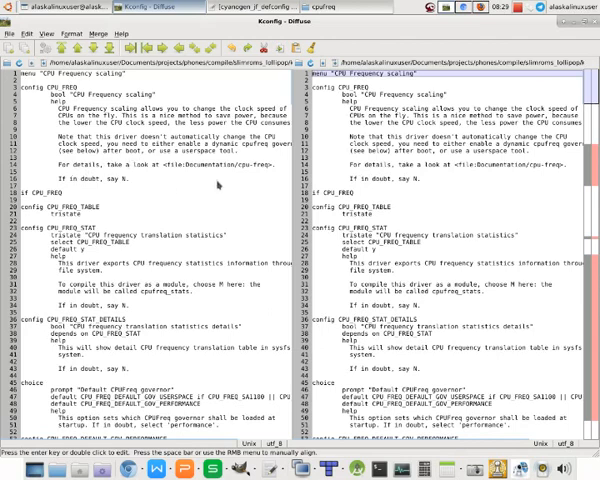
pyautogui.scroll(-3)
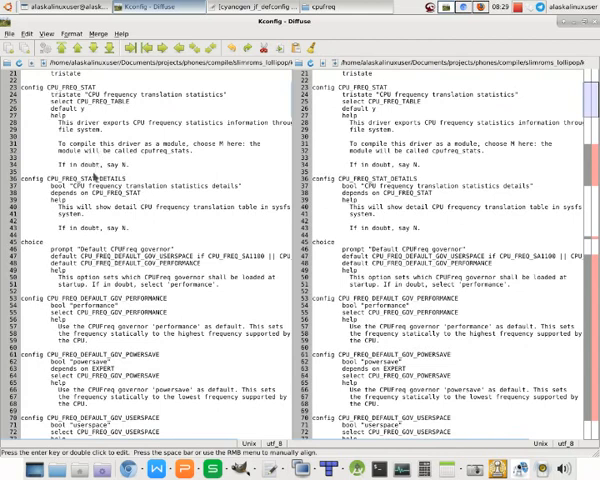
pyautogui.scroll(-3)
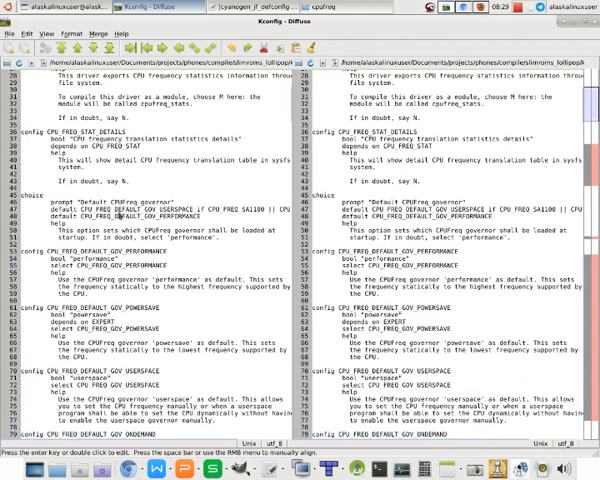
pyautogui.scroll(-3)
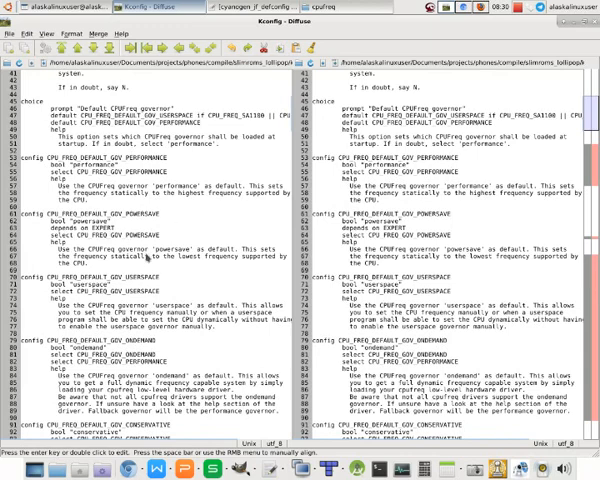
pyautogui.scroll(-3)
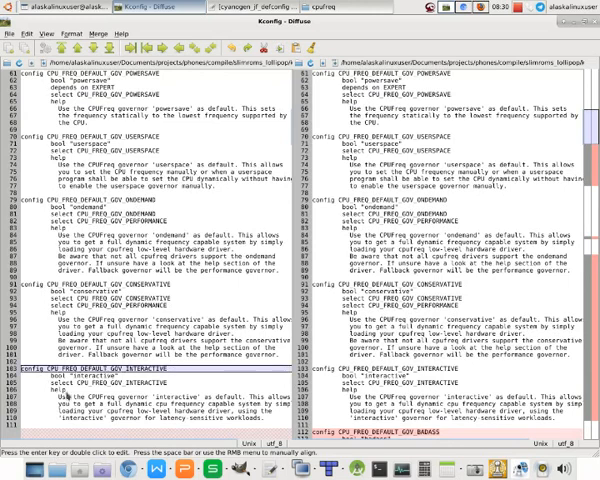
pyautogui.scroll(-3)
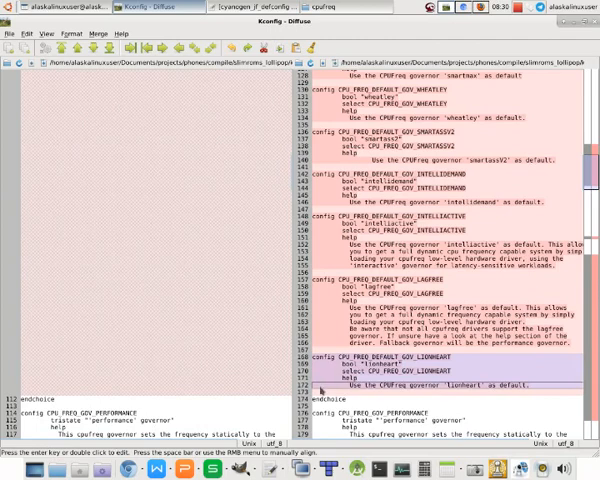
pyautogui.moveTo(247, 357)
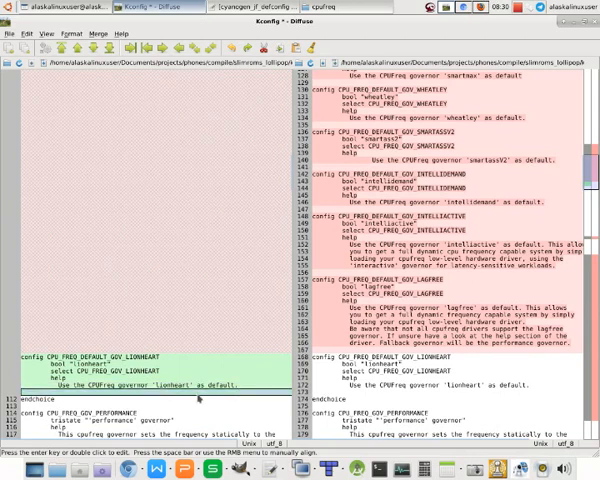
pyautogui.moveTo(209, 342)
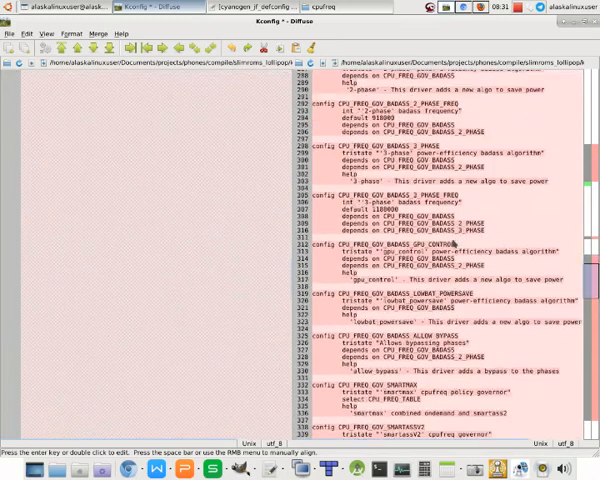
# Scroll through the Kconfig comparison to the LIONHEART default-governor and CPU_FREQ_GOV_LIONHEART blocks
pyautogui.scroll(-3)
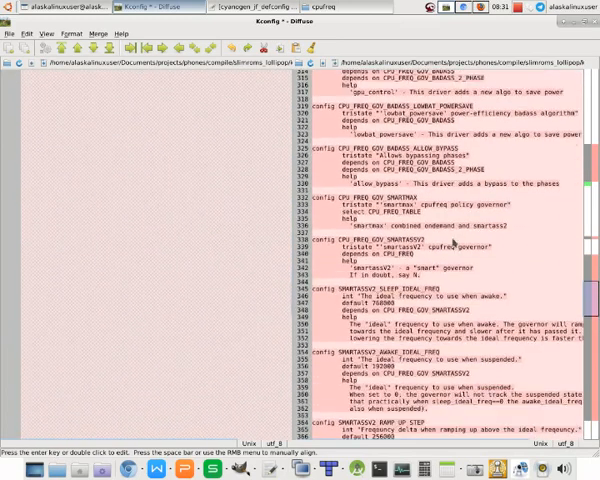
pyautogui.scroll(-3)
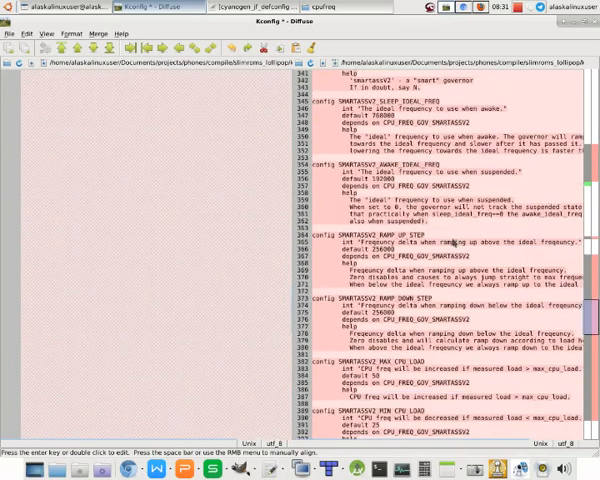
pyautogui.scroll(-3)
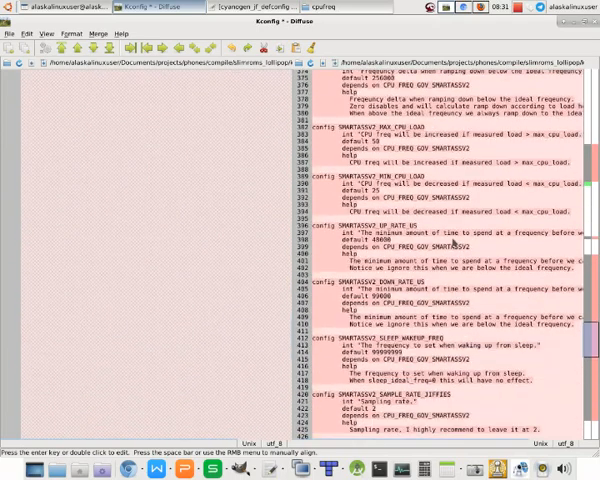
pyautogui.scroll(-3)
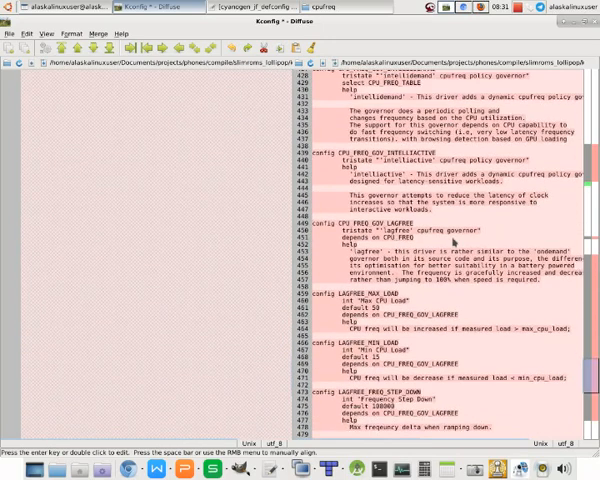
pyautogui.scroll(-3)
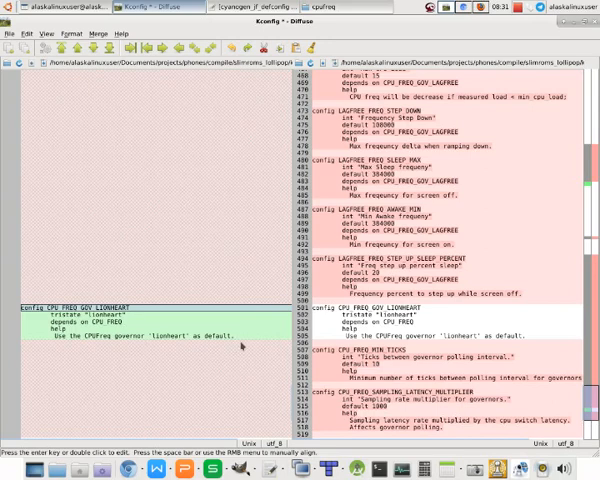
pyautogui.scroll(-3)
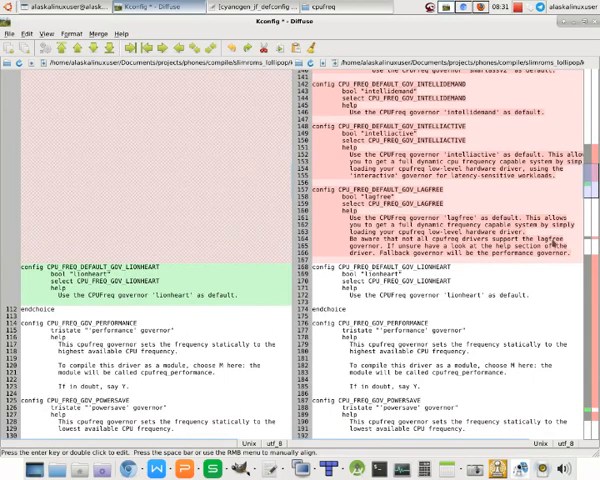
pyautogui.scroll(-3)
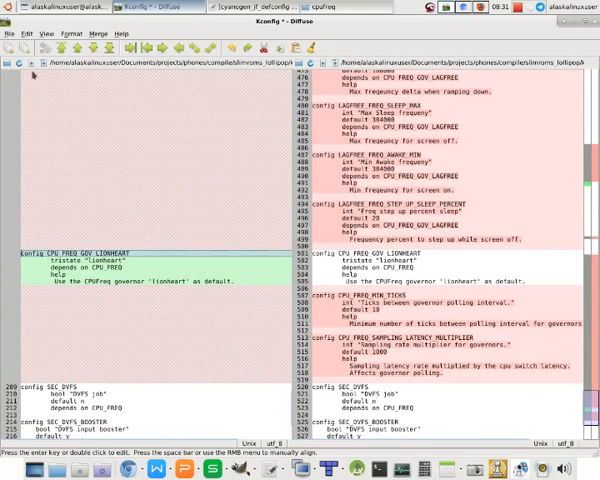
pyautogui.moveTo(30, 62)
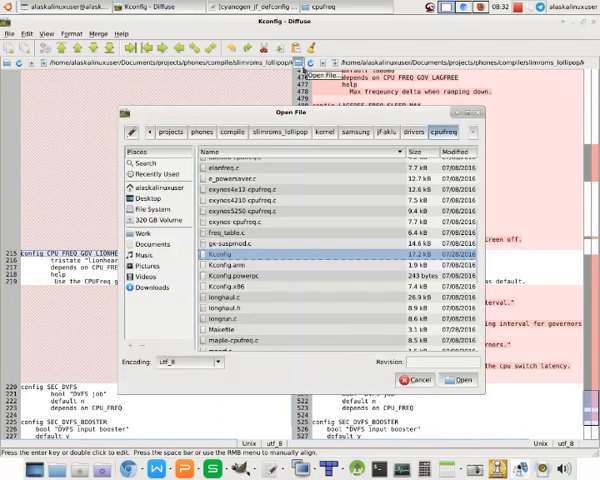
# Load the cpufreq Makefile into Diffuse in place of the cpufreq Kconfig
pyautogui.scroll(-3)
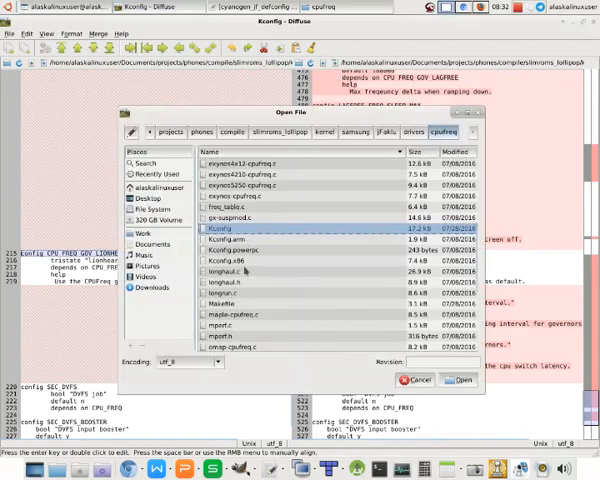
pyautogui.click(220, 302)
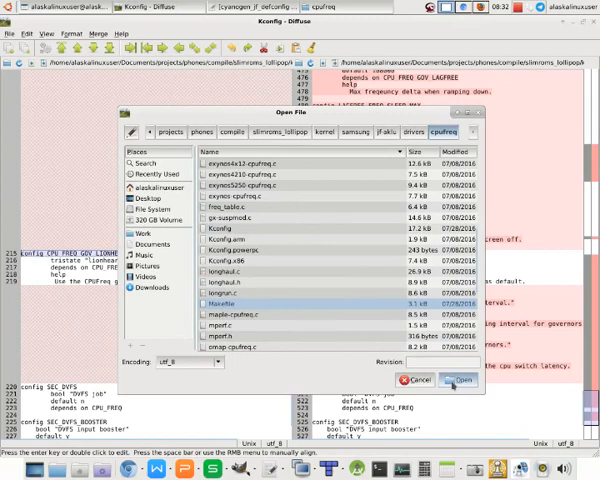
pyautogui.click(459, 379)
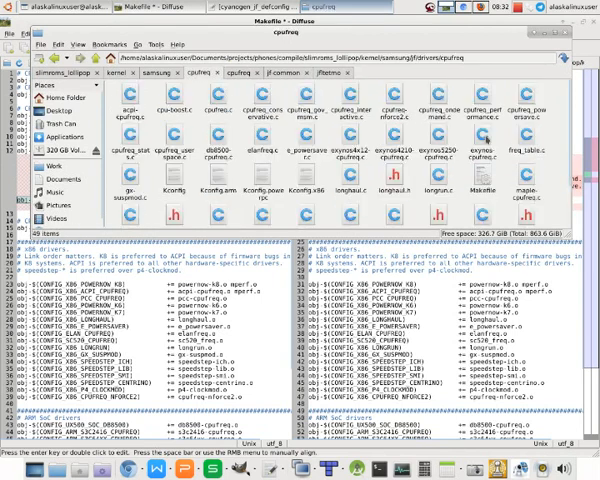
pyautogui.scroll(-3)
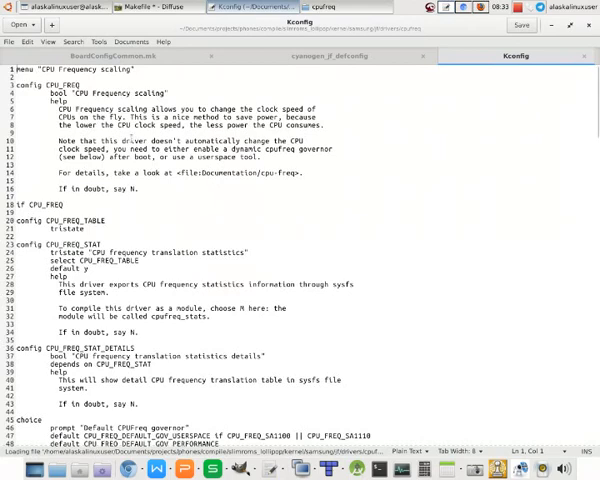
# Scroll through the governor config entries in drivers/cpufreq/Kconfig in gedit
pyautogui.scroll(-3)
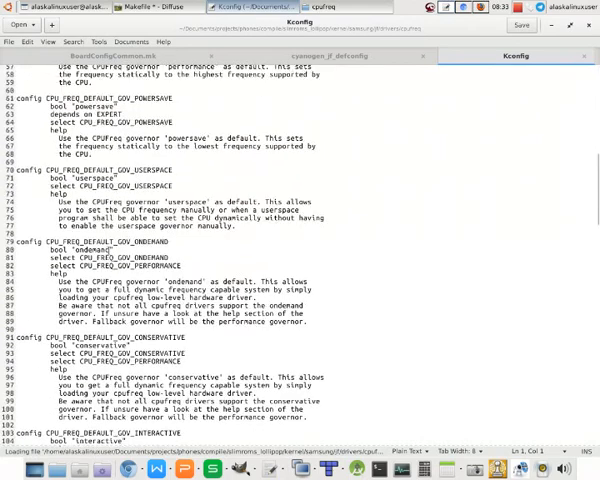
pyautogui.scroll(-3)
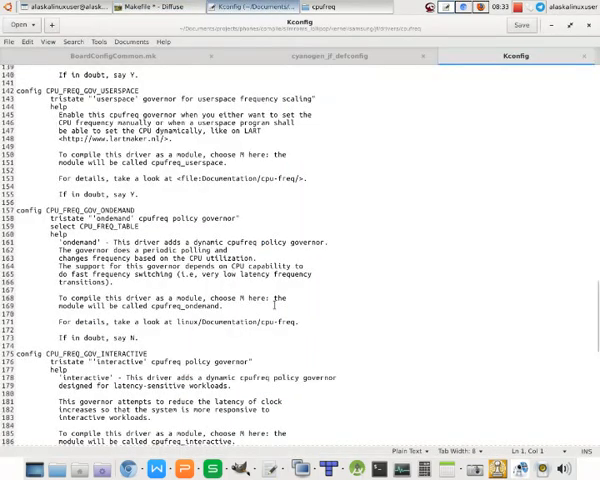
pyautogui.scroll(-3)
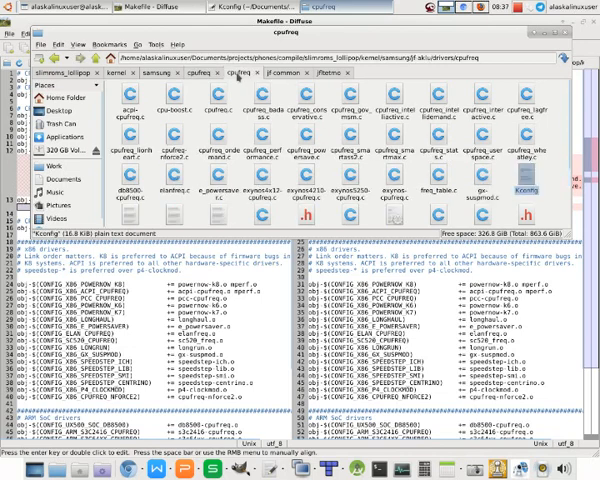
pyautogui.moveTo(180, 120)
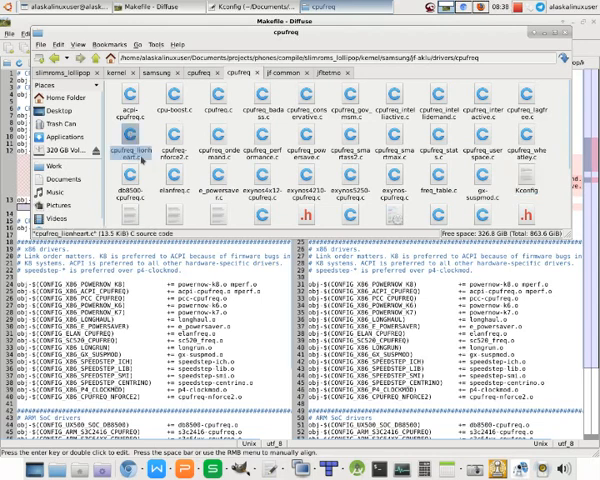
# Paste cpufreq_lionheart.c into the jf kernel's cpufreq folder and open it in gedit
pyautogui.rightClick(131, 133)
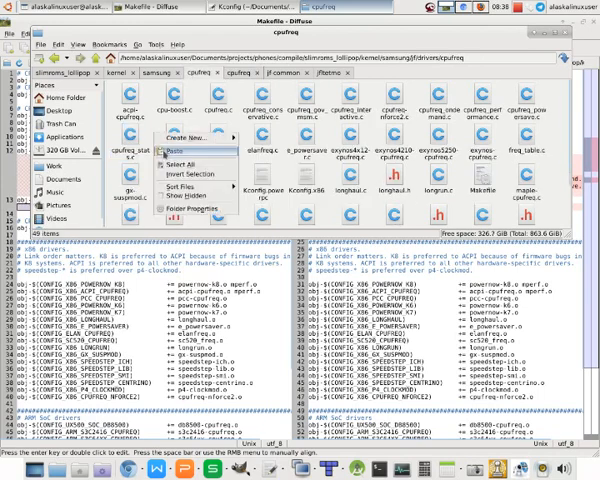
pyautogui.click(180, 152)
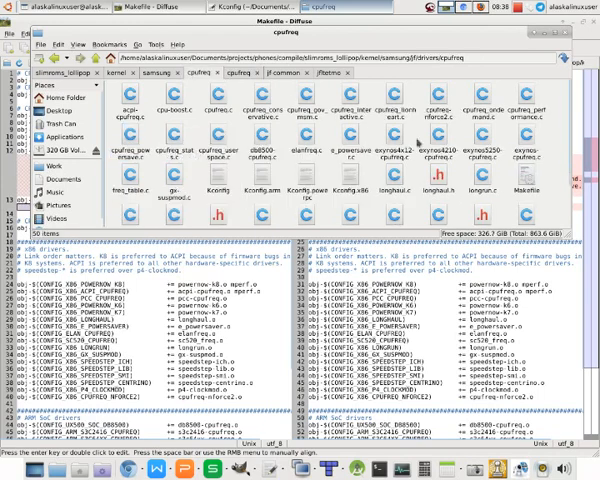
pyautogui.click(358, 108)
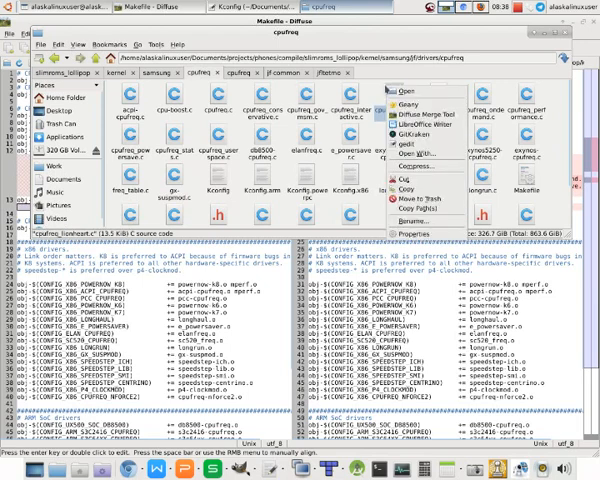
pyautogui.click(393, 93)
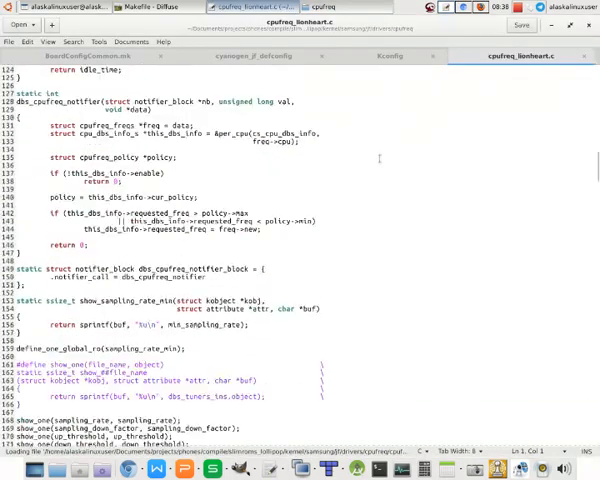
# Read through the copied cpufreq_lionheart.c source in gedit
pyautogui.scroll(-3)
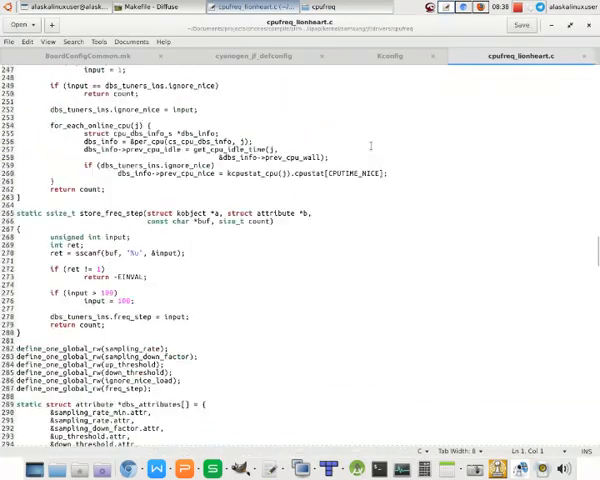
pyautogui.scroll(-3)
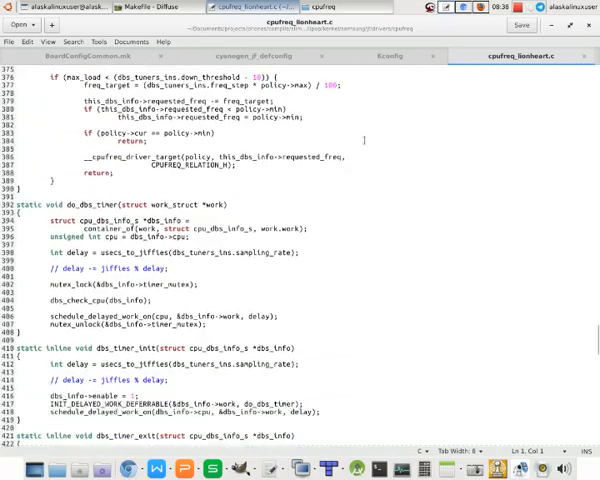
pyautogui.scroll(-3)
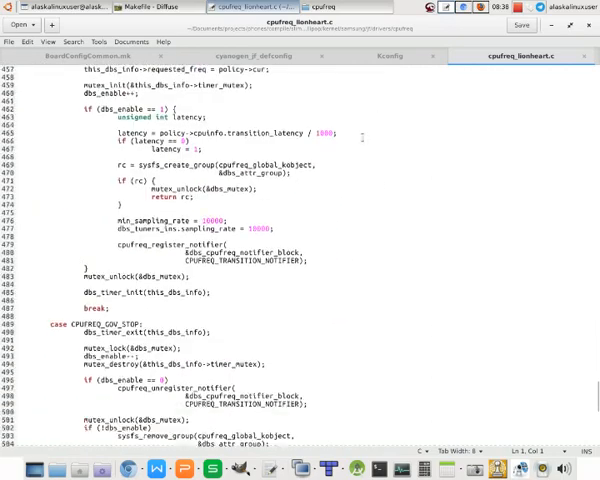
pyautogui.scroll(-3)
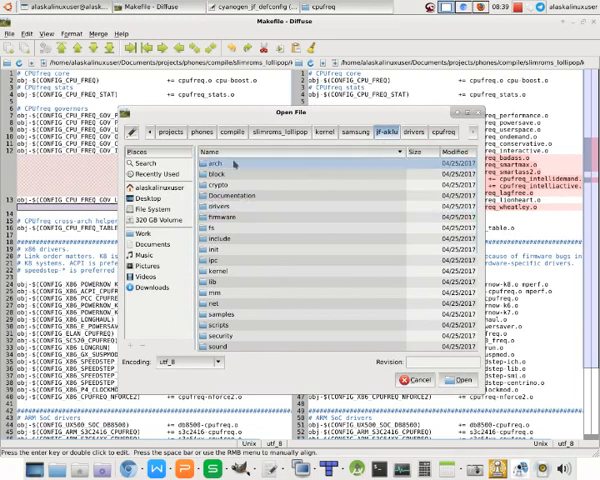
# Load aklu_jf_defconfig from arch/arm/configs and pair it with cyanogen_jf_defconfig
pyautogui.doubleClick(211, 163)
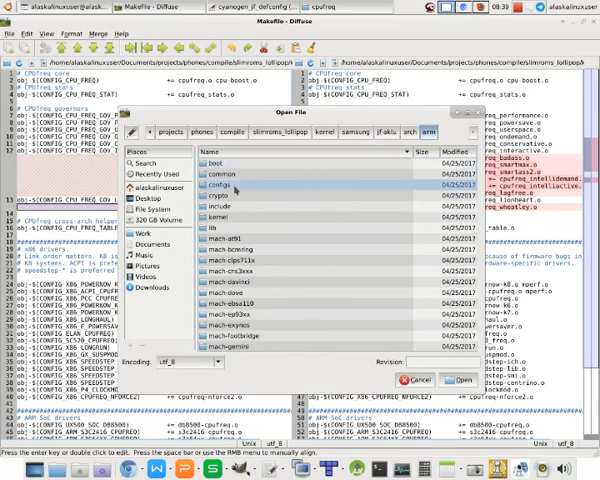
pyautogui.doubleClick(216, 187)
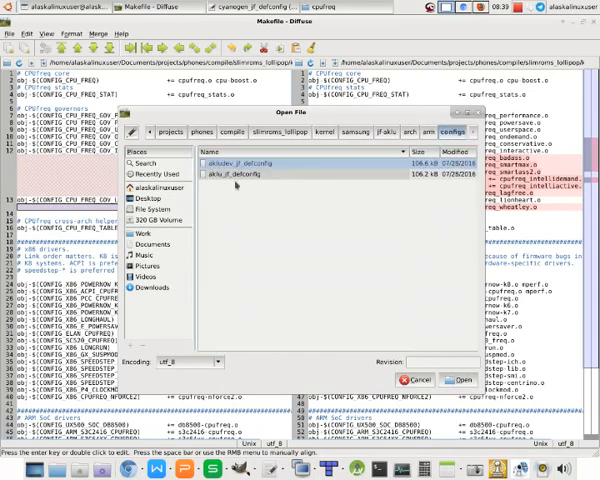
pyautogui.click(450, 379)
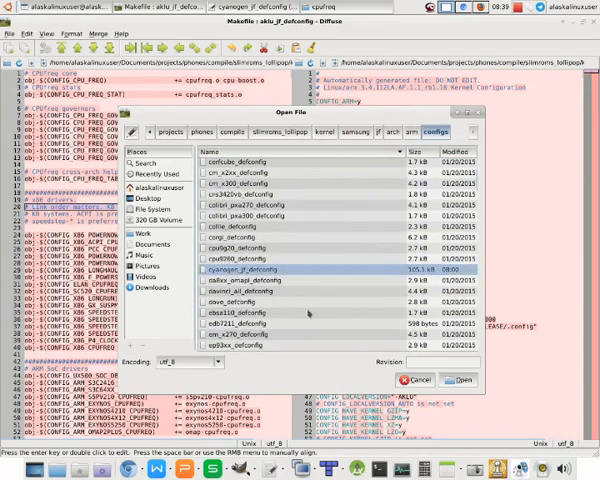
pyautogui.click(467, 380)
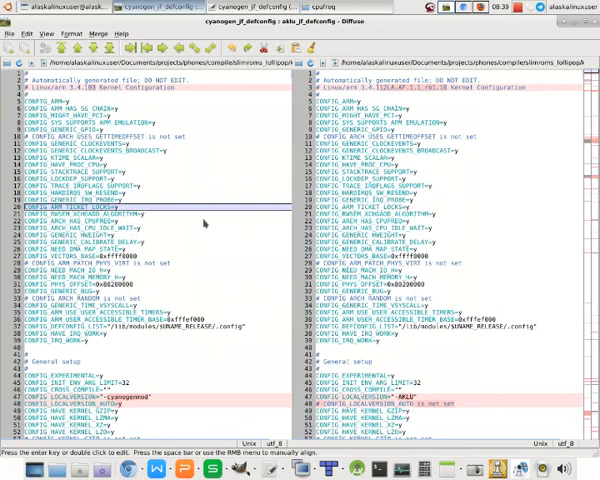
# Find 'lionheart' and add '# CONFIG_CPU_FREQ_DEFAULT_GOV_LIONHEART is not set' to cyanogen_jf_defconfig
pyautogui.scroll(-3)
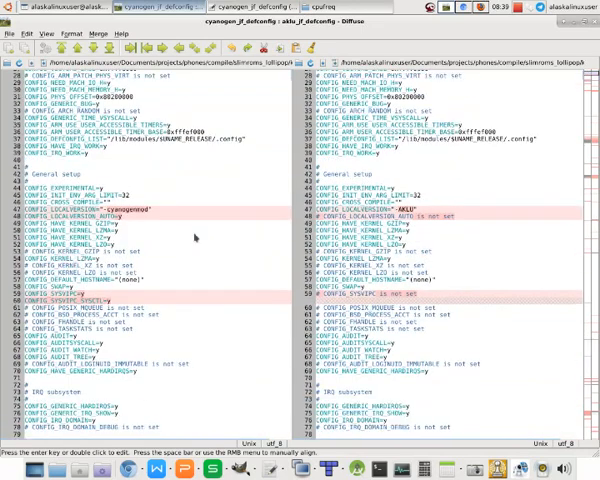
pyautogui.scroll(-3)
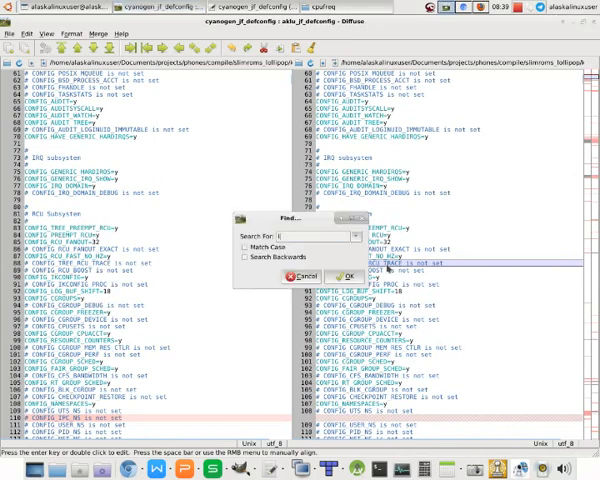
pyautogui.write('lionheart')
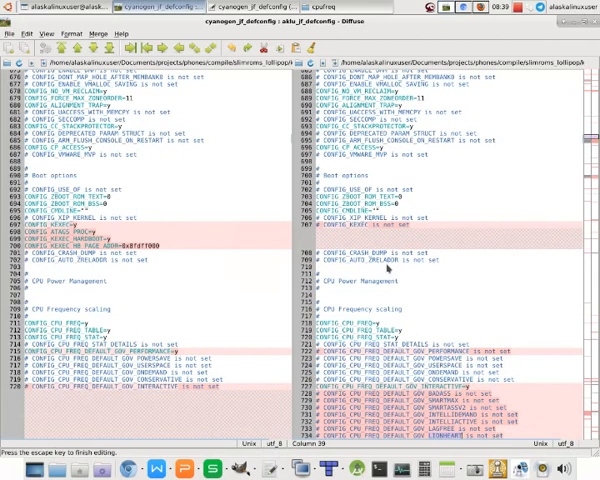
pyautogui.scroll(-3)
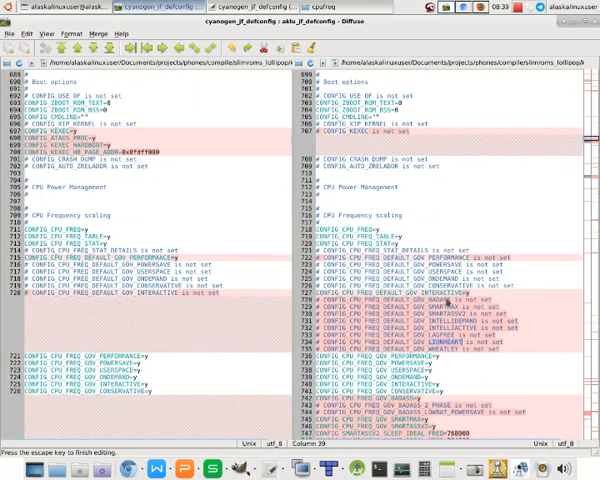
pyautogui.scroll(-3)
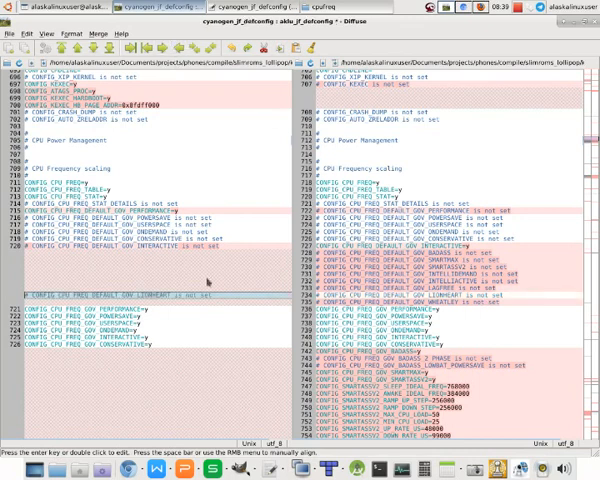
pyautogui.moveTo(203, 309)
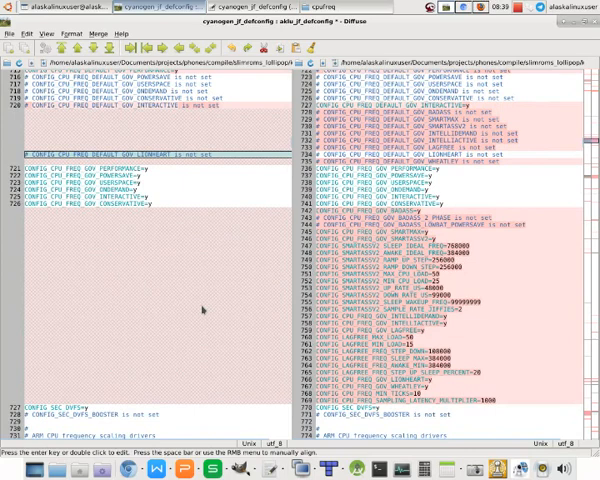
pyautogui.moveTo(517, 237)
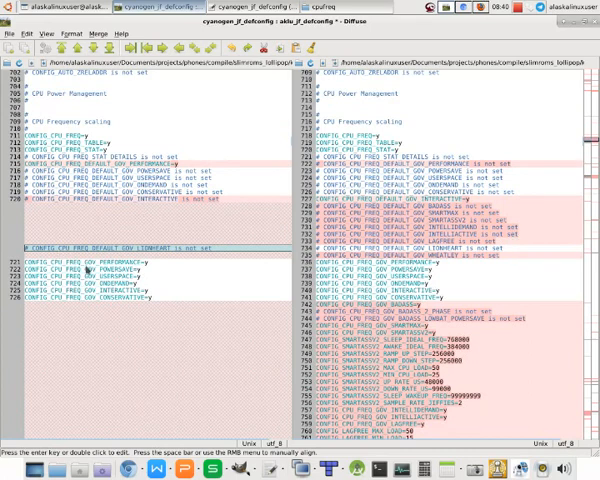
pyautogui.moveTo(187, 323)
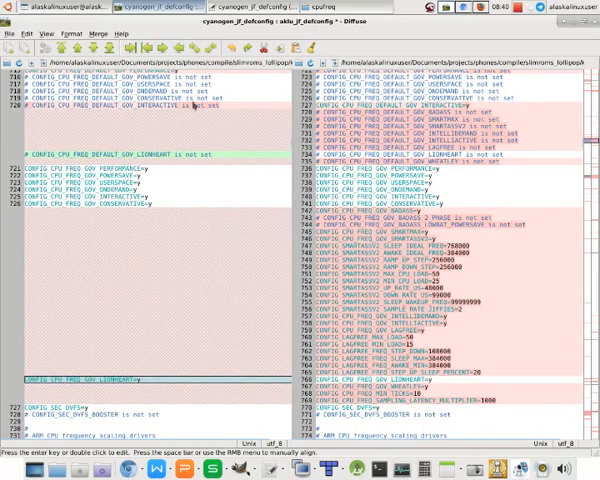
pyautogui.moveTo(160, 363)
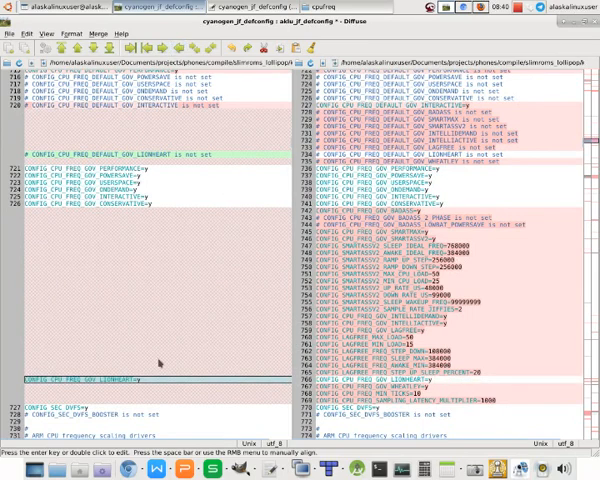
pyautogui.moveTo(153, 165)
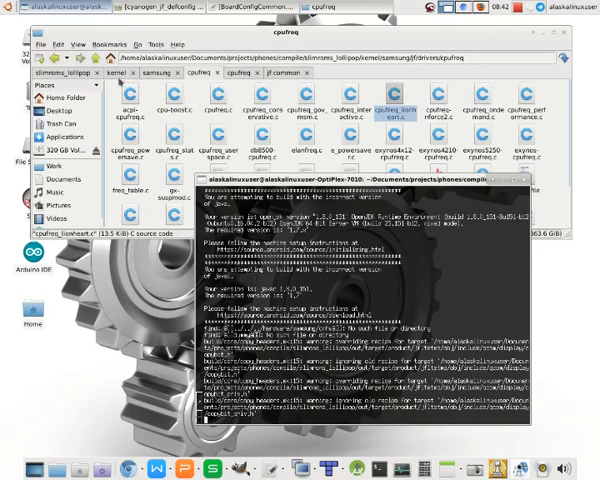
# Browse to out/target/product/jfltetmo in the file manager
pyautogui.click(126, 72)
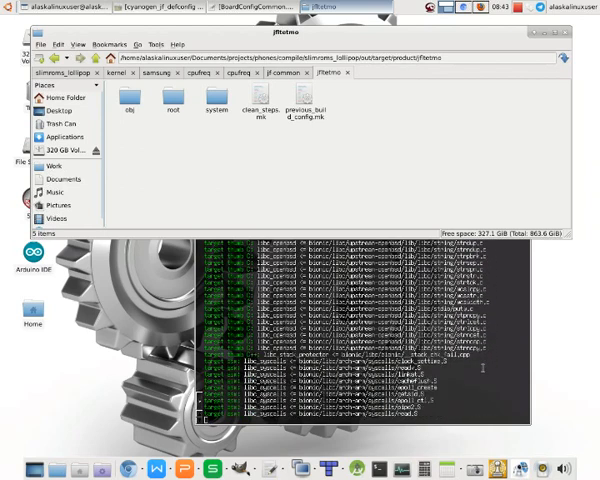
pyautogui.scroll(-3)
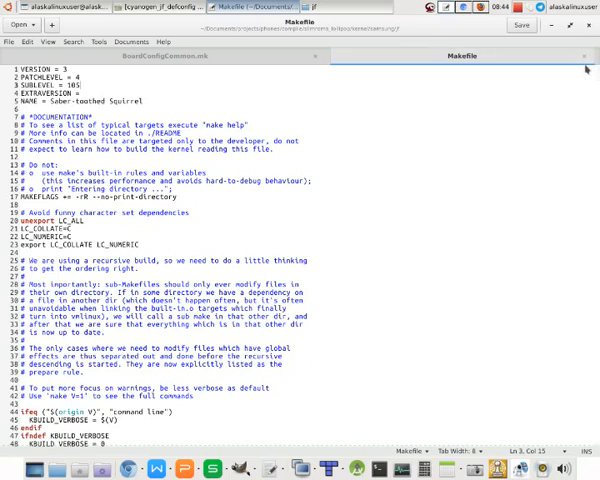
pyautogui.moveTo(582, 55)
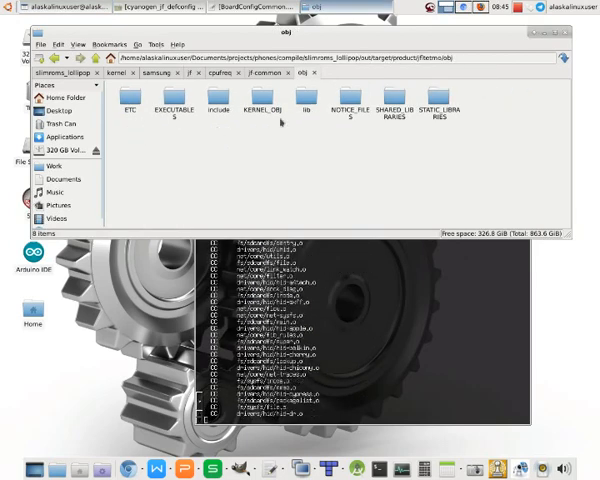
# Open KERNEL_OBJ/drivers/cpufreq and select cpufreq_lionheart.o to confirm it compiled
pyautogui.doubleClick(254, 94)
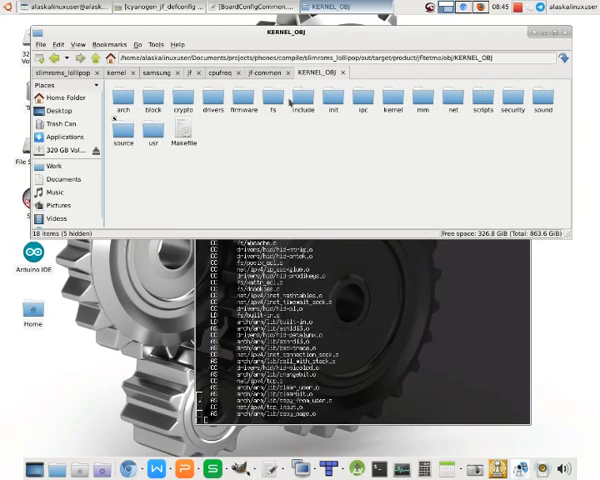
pyautogui.doubleClick(204, 110)
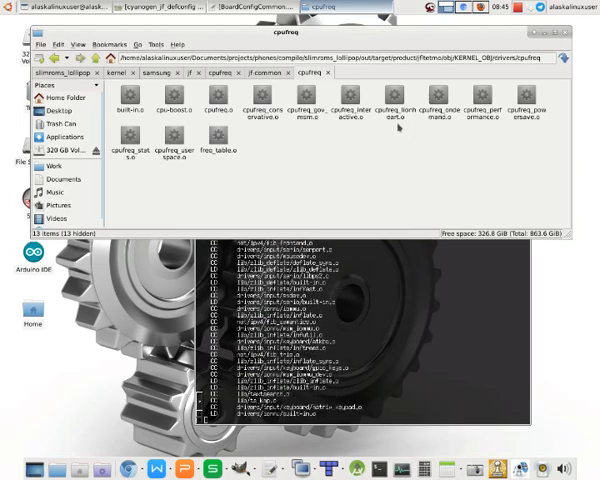
pyautogui.click(405, 108)
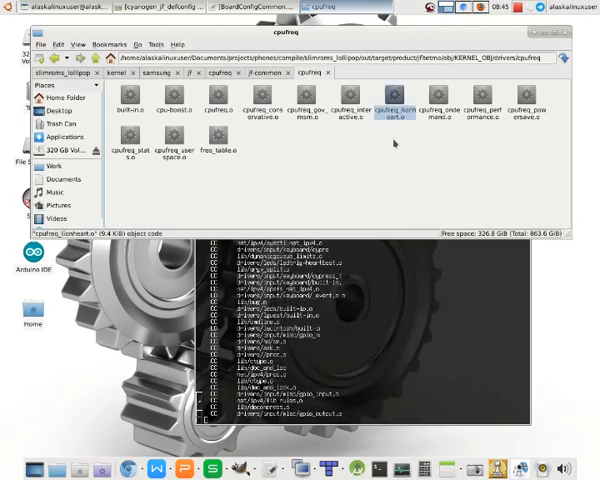
pyautogui.scroll(-3)
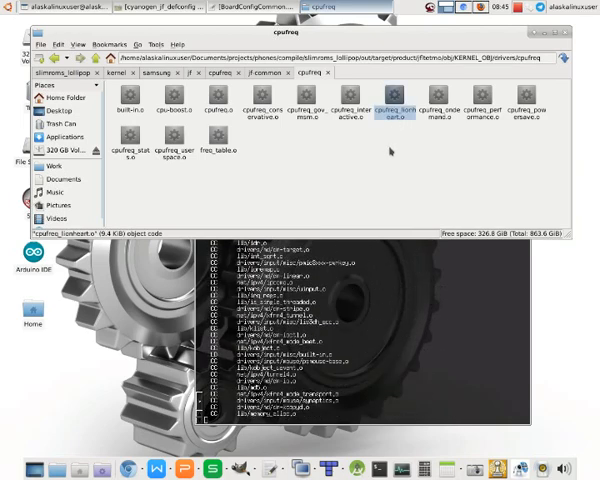
pyautogui.scroll(-3)
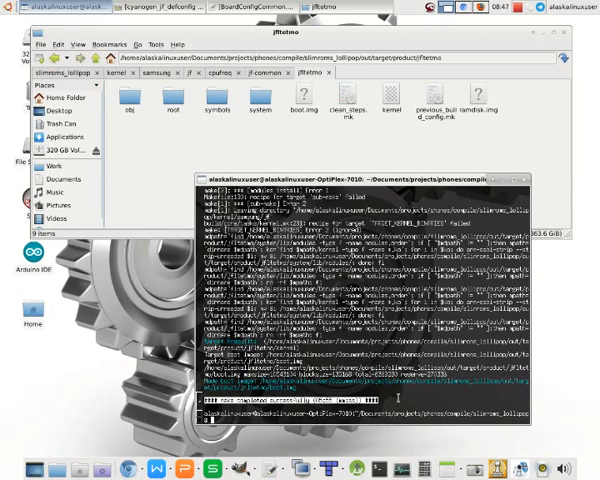
# Select boot.img in the jfltetmo folder to confirm its 6.1 MiB size
pyautogui.click(302, 100)
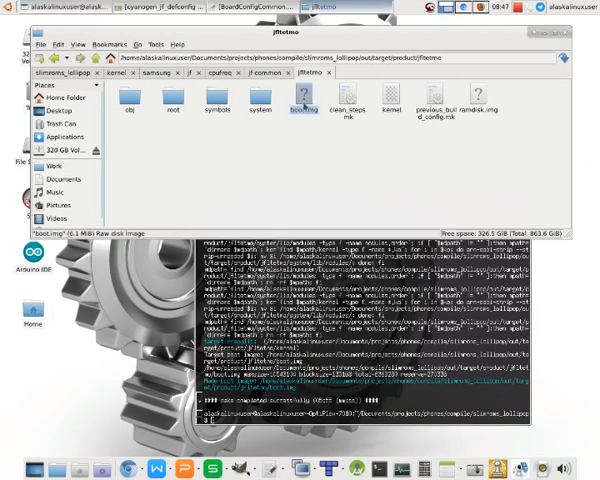
pyautogui.moveTo(301, 146)
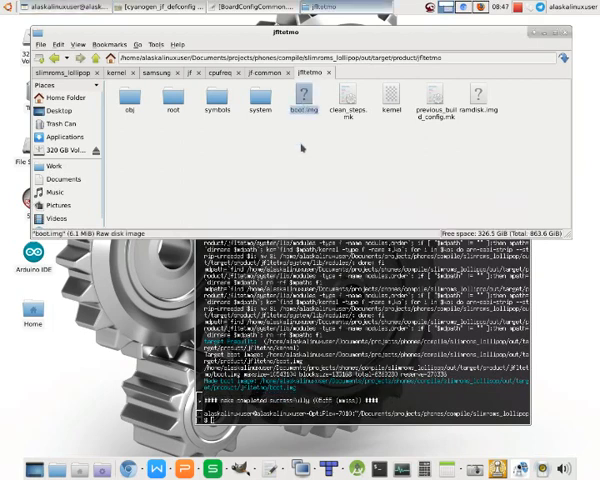